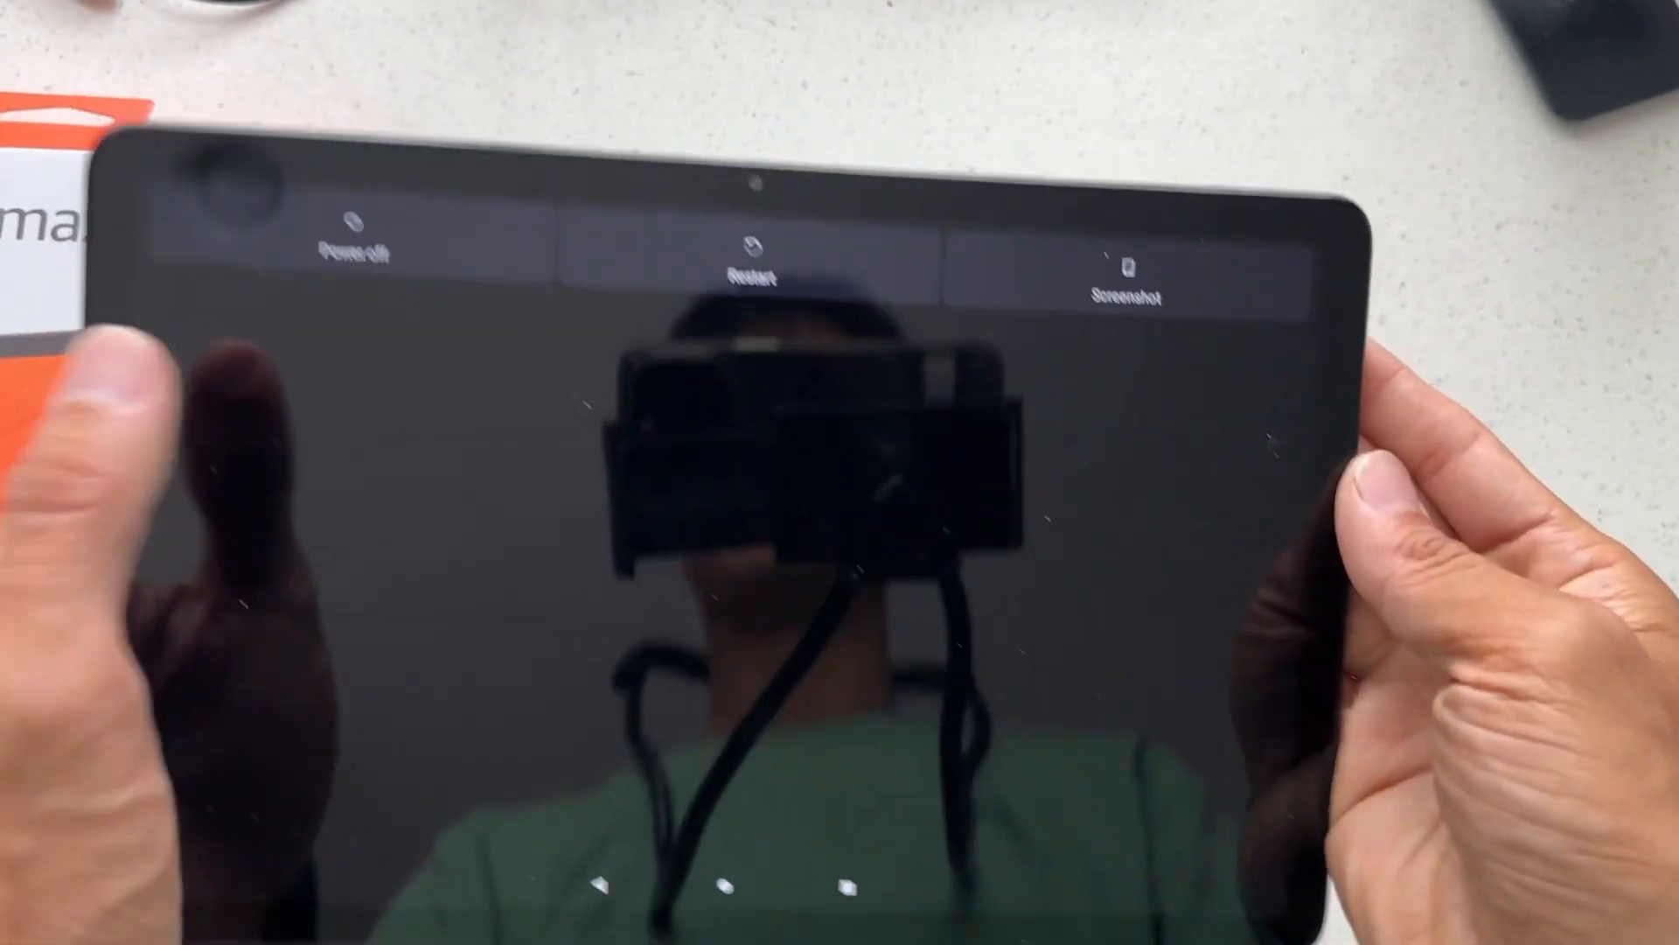
# - Hold the power button to show the Power off, Restart and Screenshot menu
pyautogui.click(356, 257)
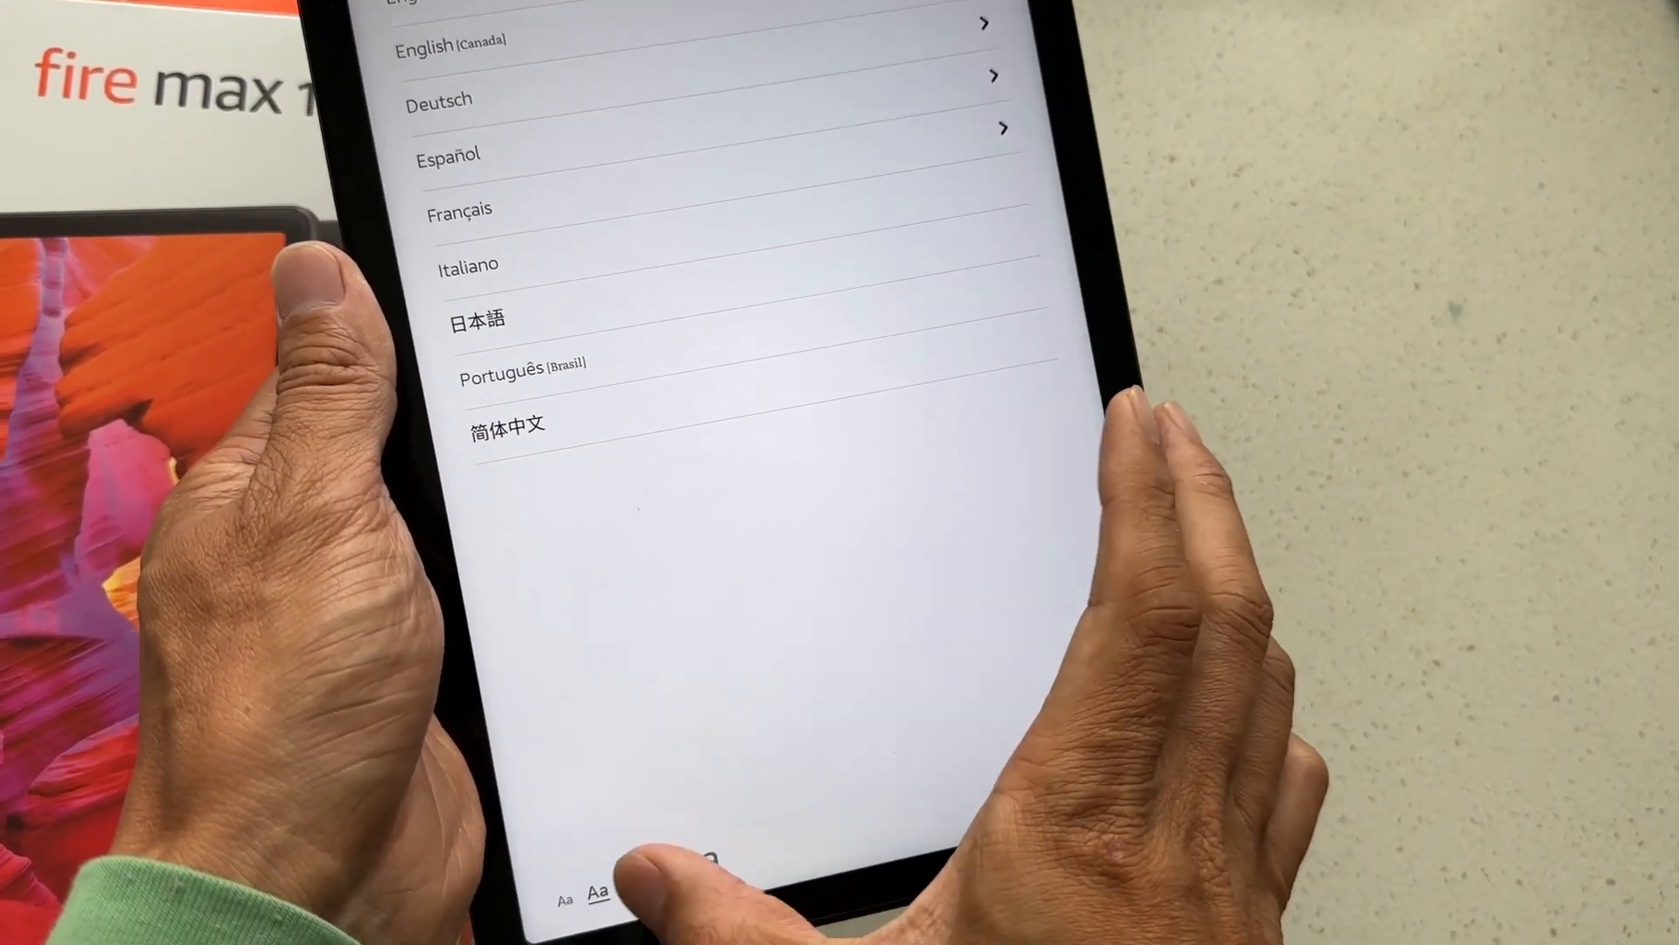
# - Scroll down through the setup language list at the largest text size
pyautogui.scroll(-3)
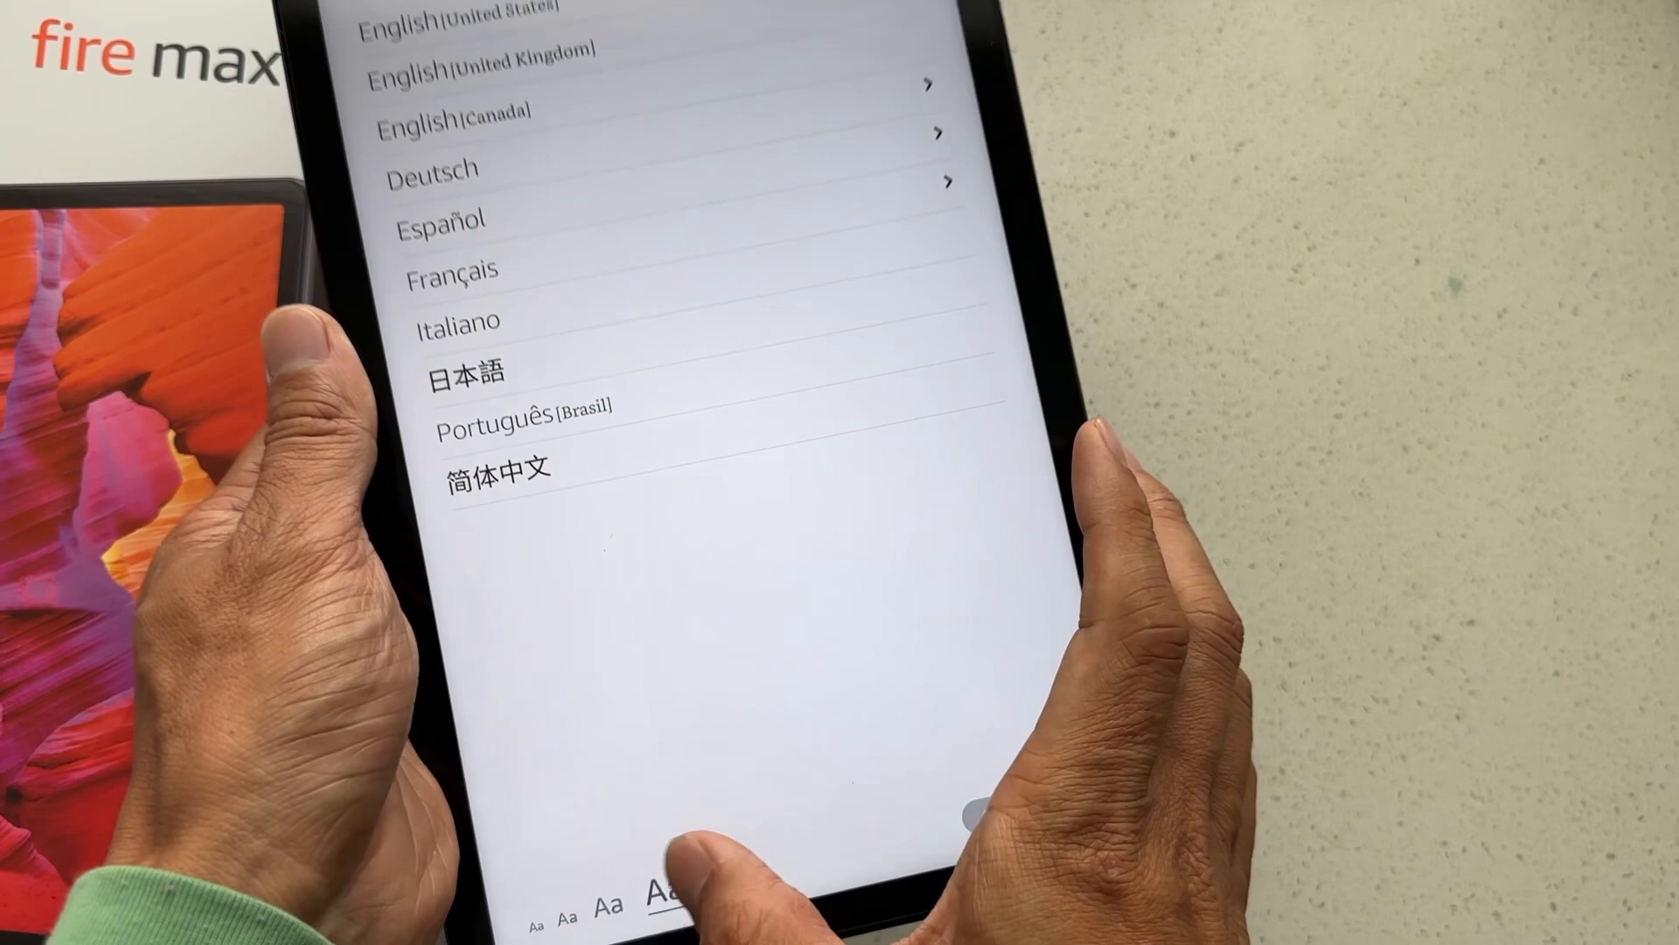